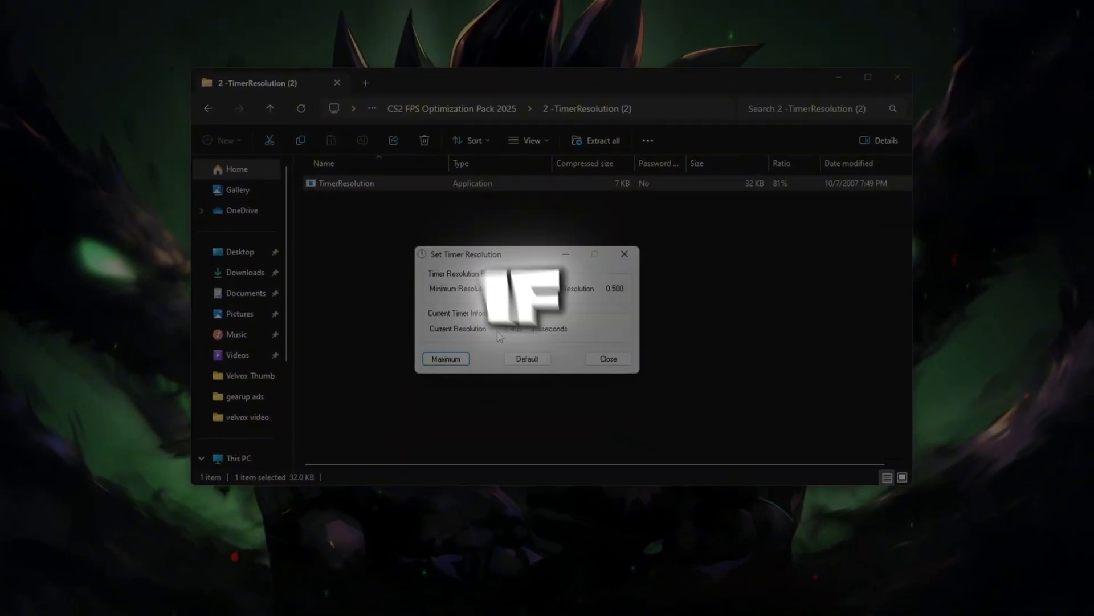
Bring up the cs2 application's context options and open the Start menu for a search.
right_click(281, 369)
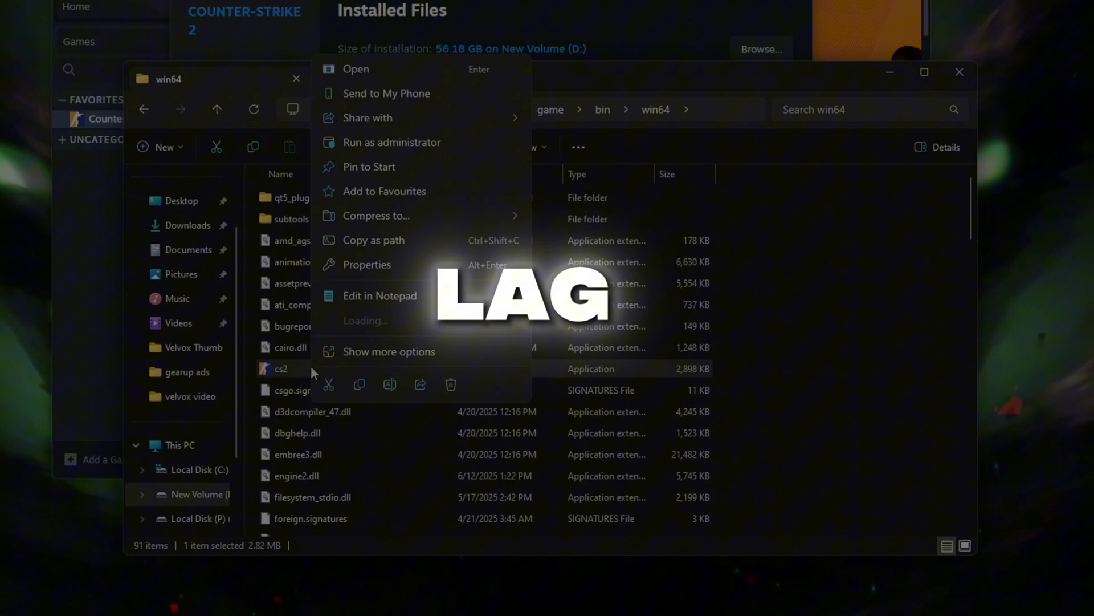
click(366, 264)
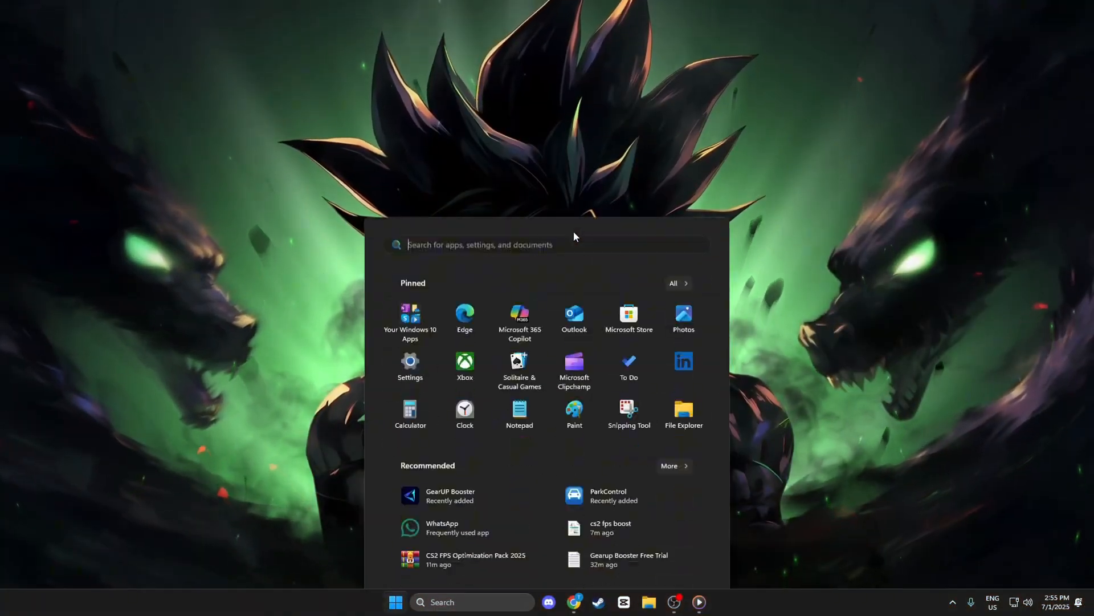
Search 'view advanced system settings' and set visual effects to Adjust for best performance.
text(view)
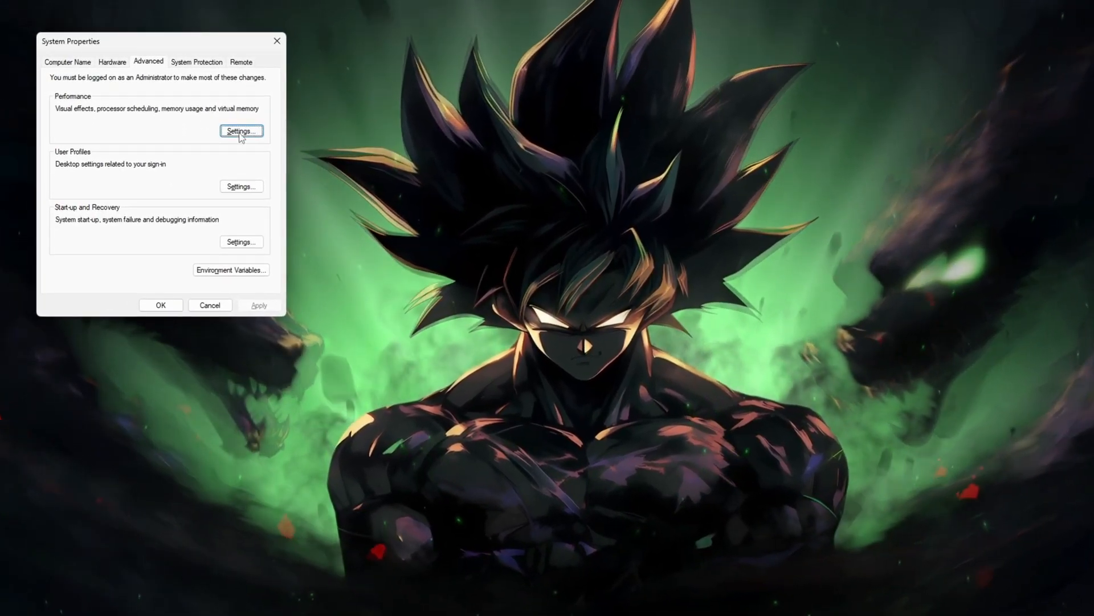
click(241, 130)
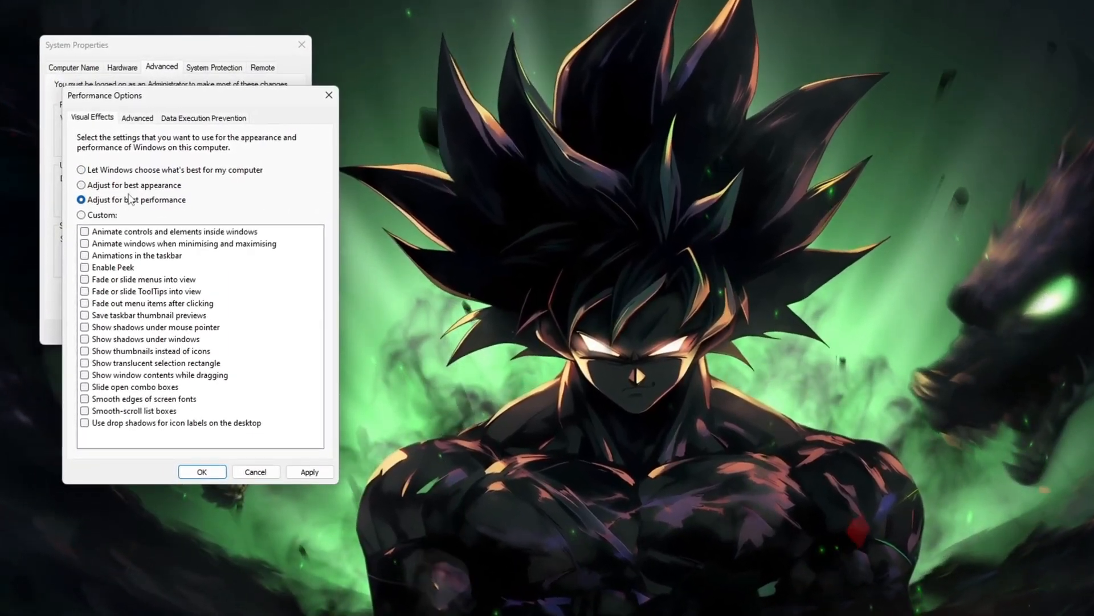
click(138, 118)
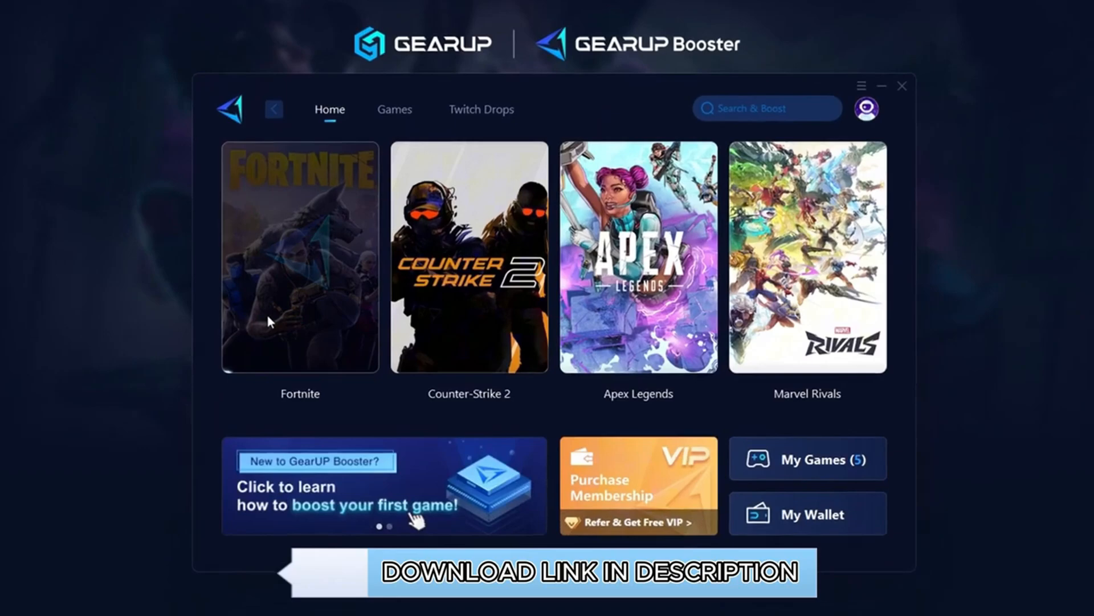
click(393, 110)
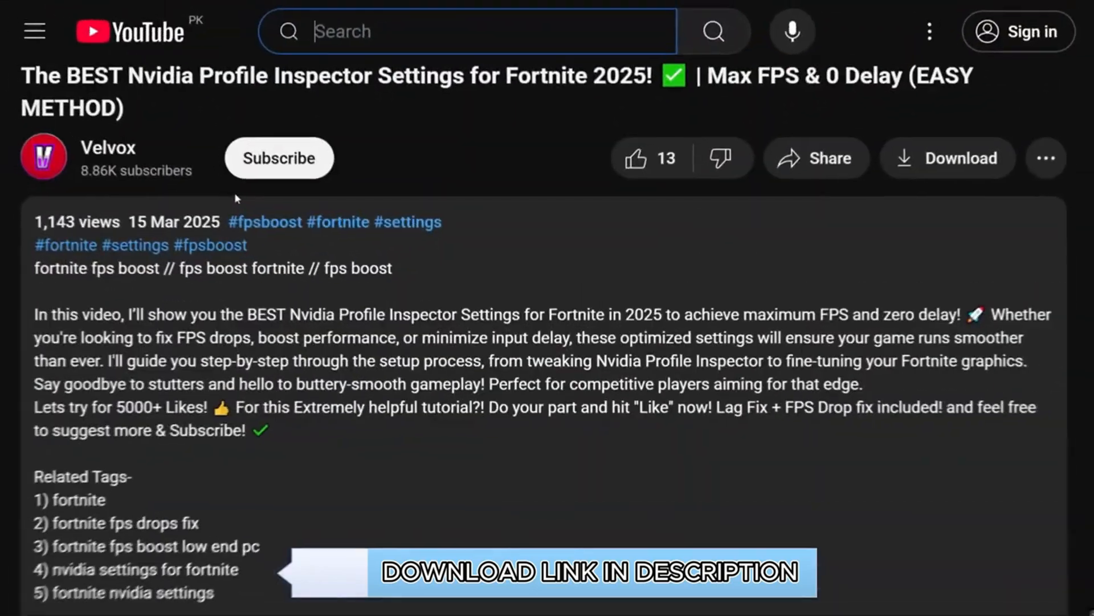
scroll(down, 3)
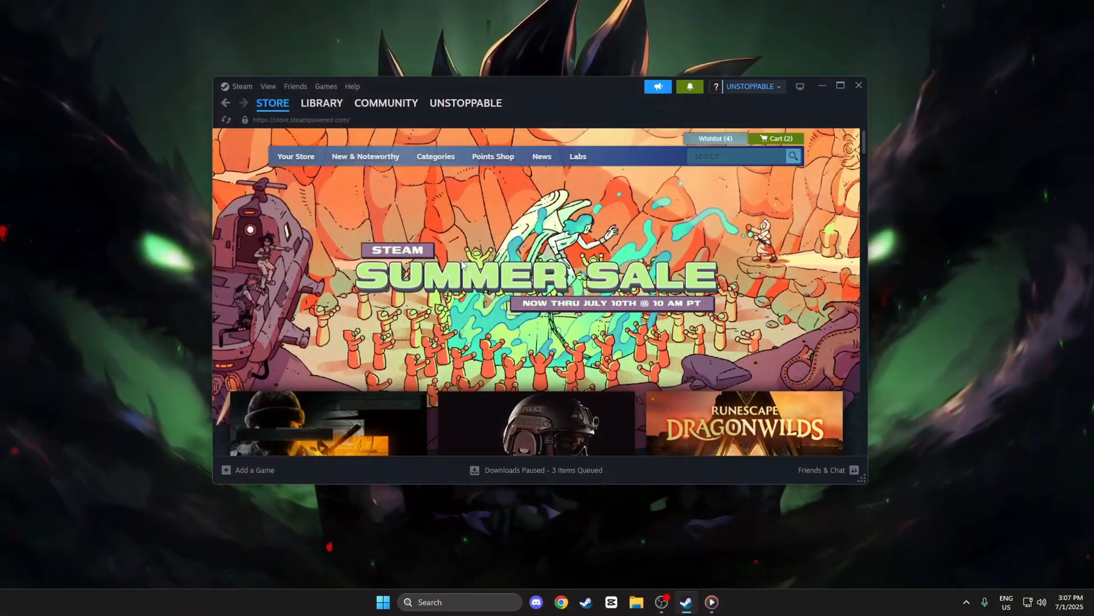
From the Steam library, browse Counter-Strike 2's installed files into the game folder toward cs2.
click(322, 103)
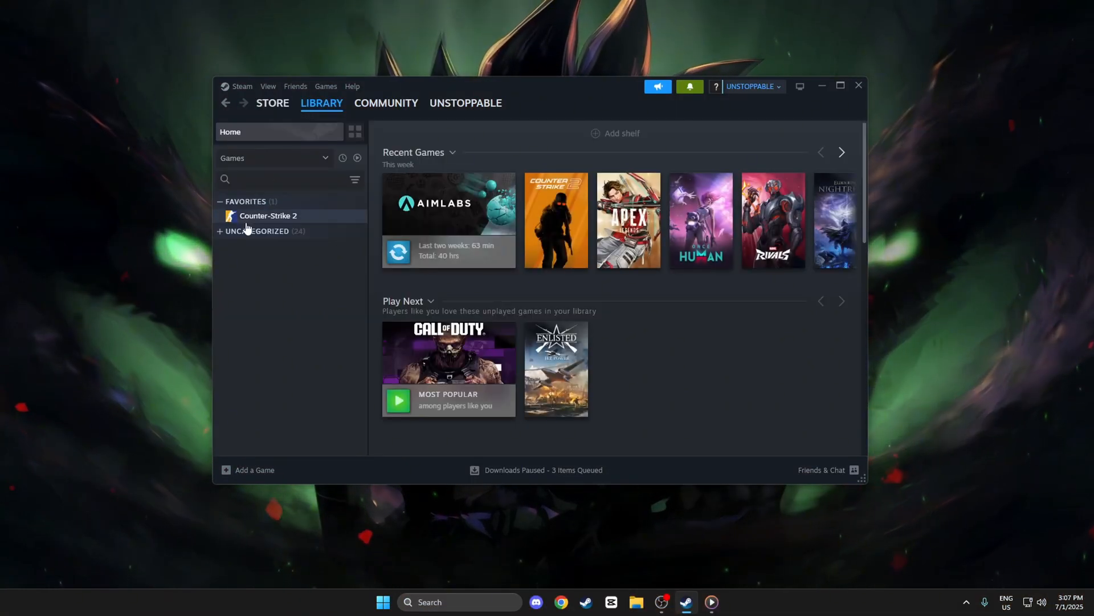
right_click(268, 215)
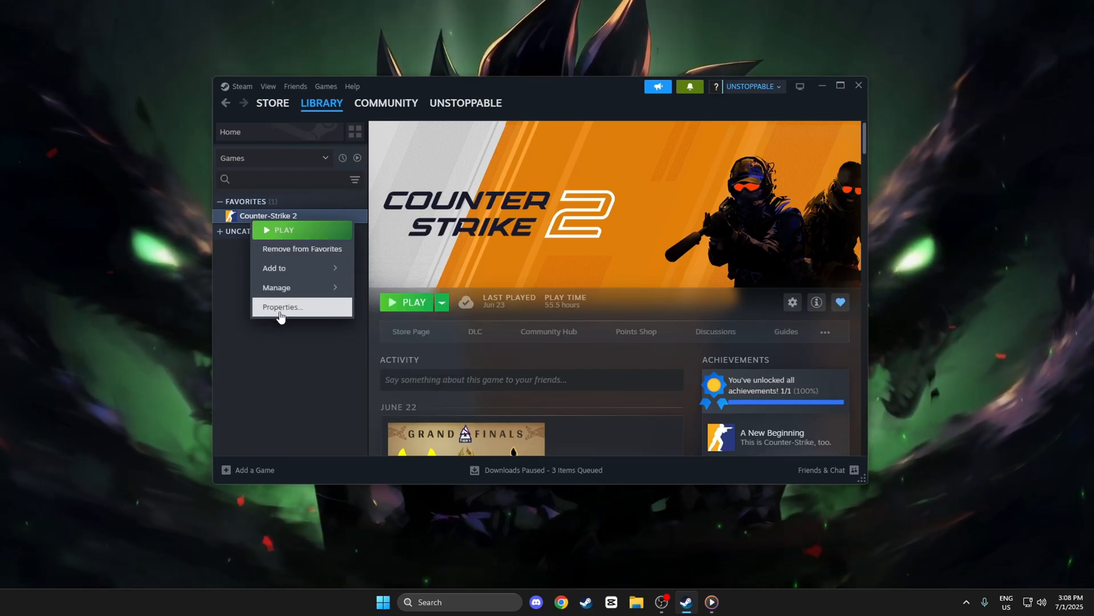
click(281, 307)
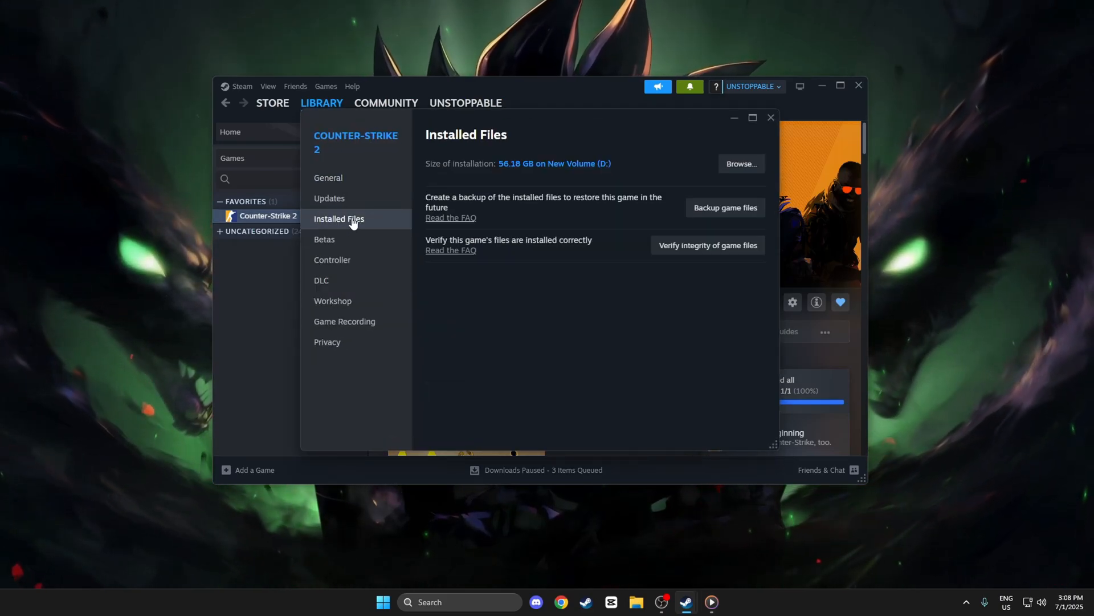
click(741, 163)
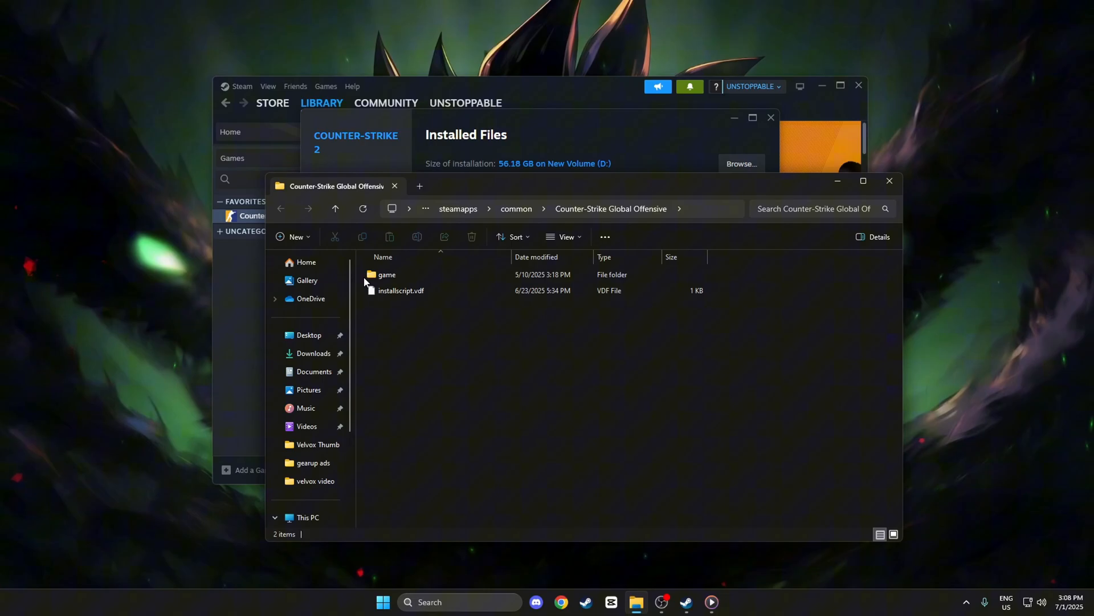
double_click(387, 275)
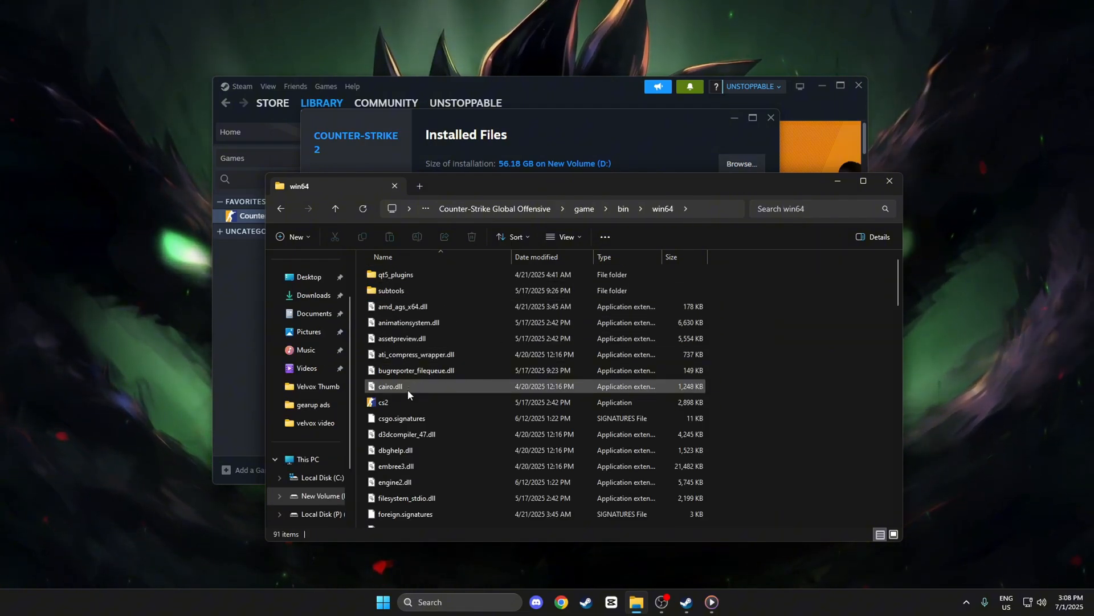
In cs2's Compatibility properties, disable full-screen optimisations, check high DPI settings, and apply.
right_click(383, 403)
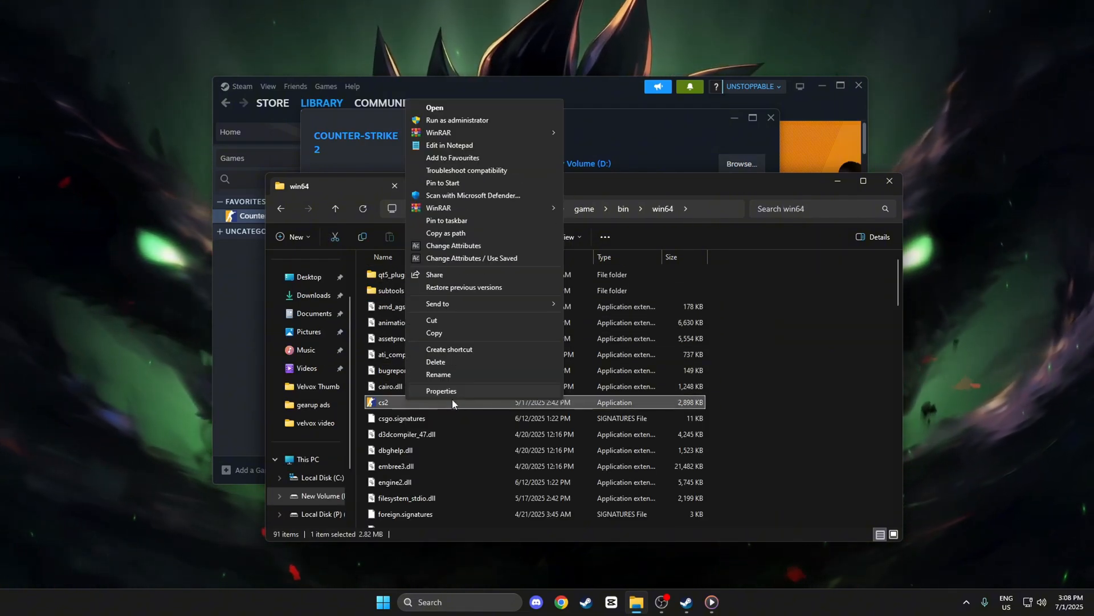
click(441, 391)
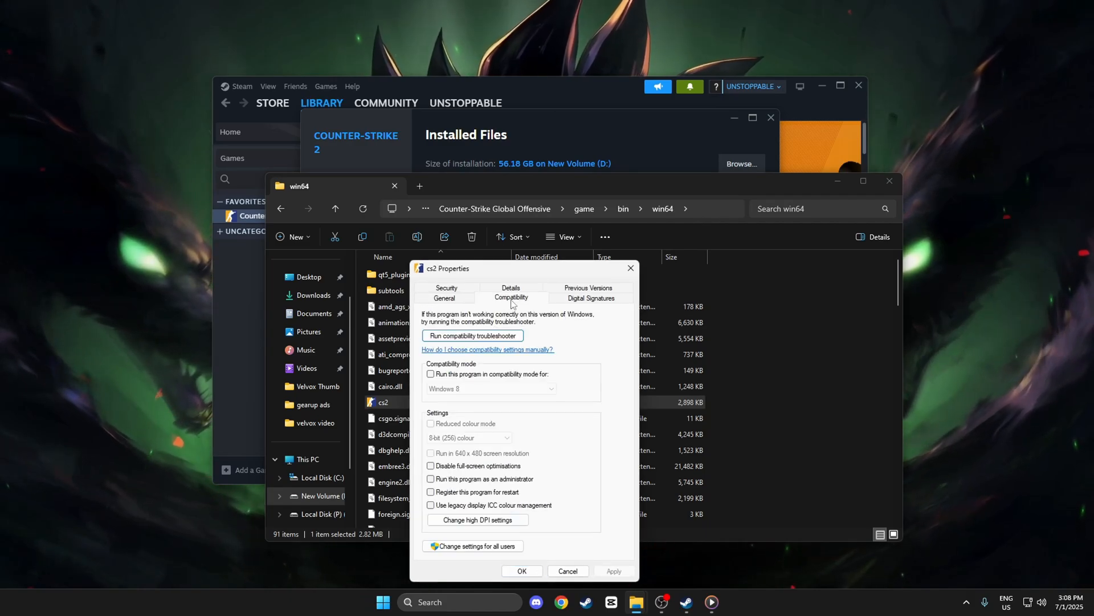
click(431, 465)
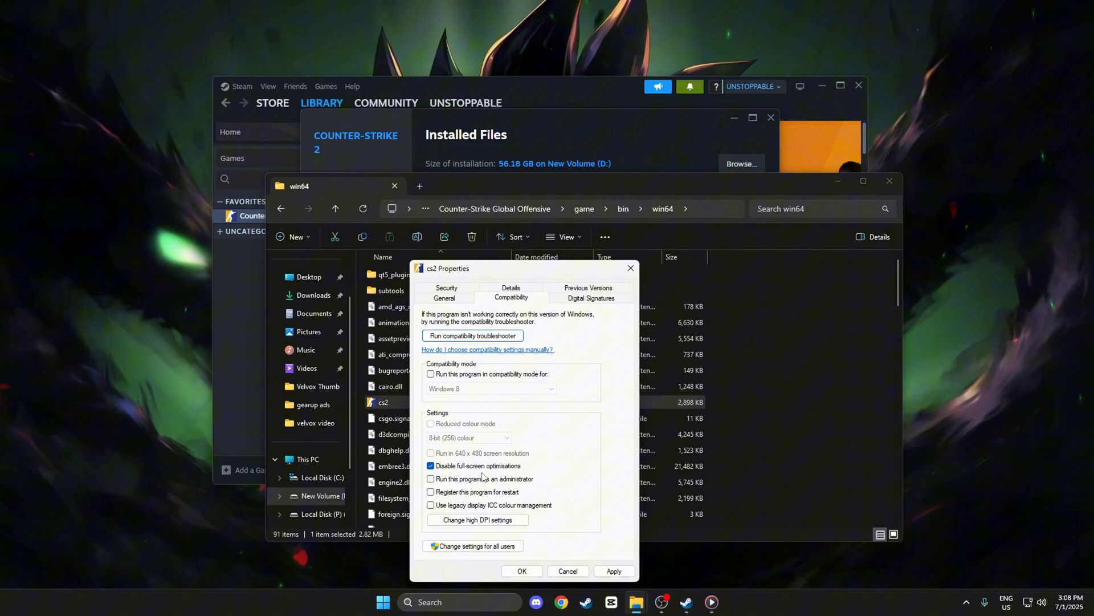
click(478, 520)
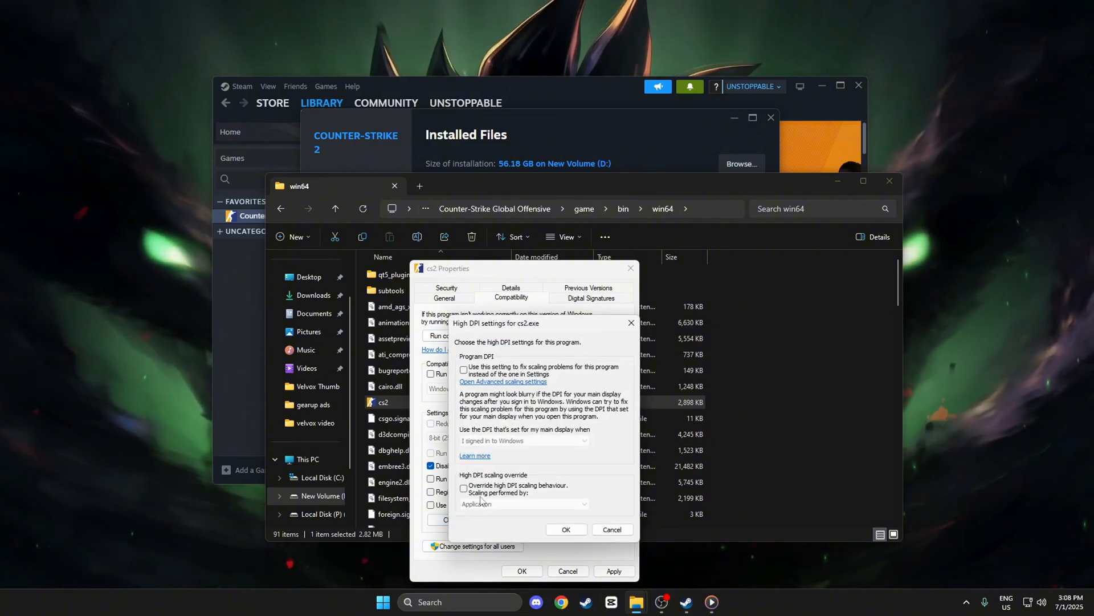
click(464, 487)
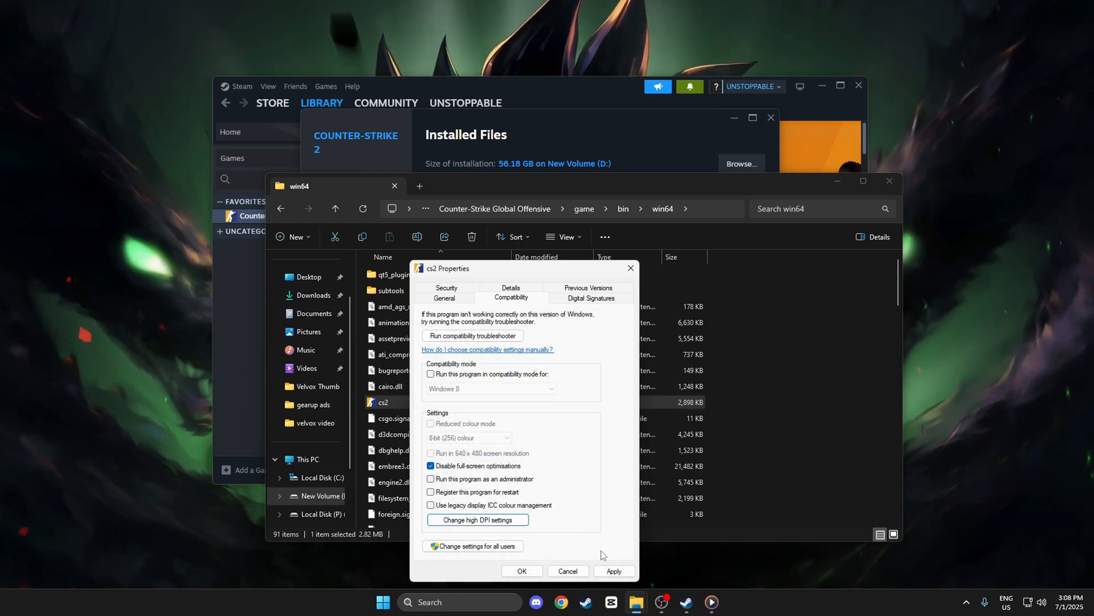
click(614, 571)
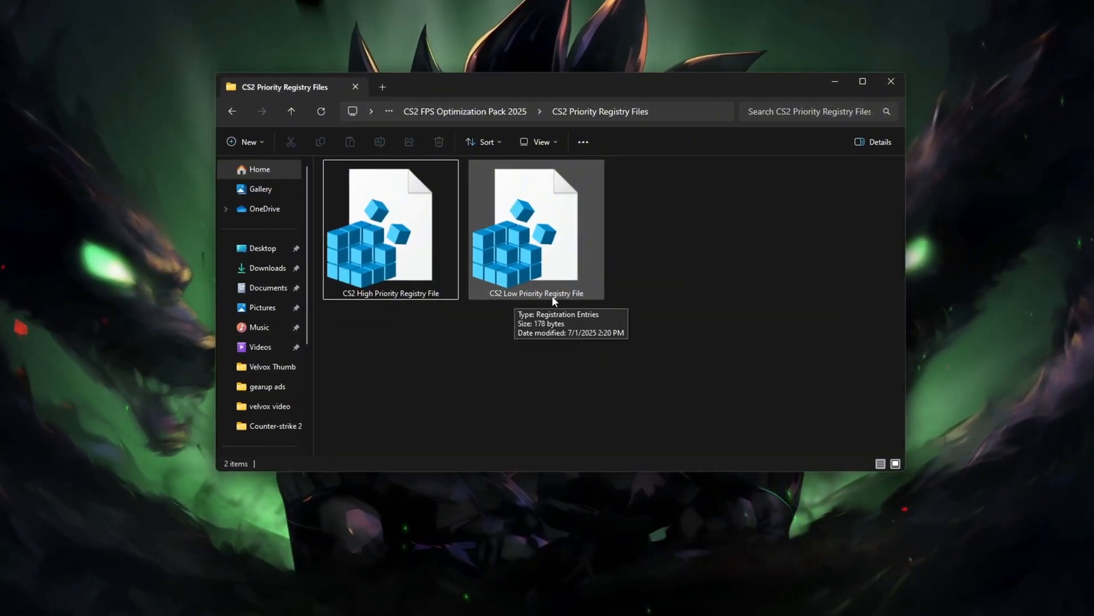
Merge the CS2 High Priority Registry File into the registry, confirming the UAC and Registry Editor prompts.
click(385, 230)
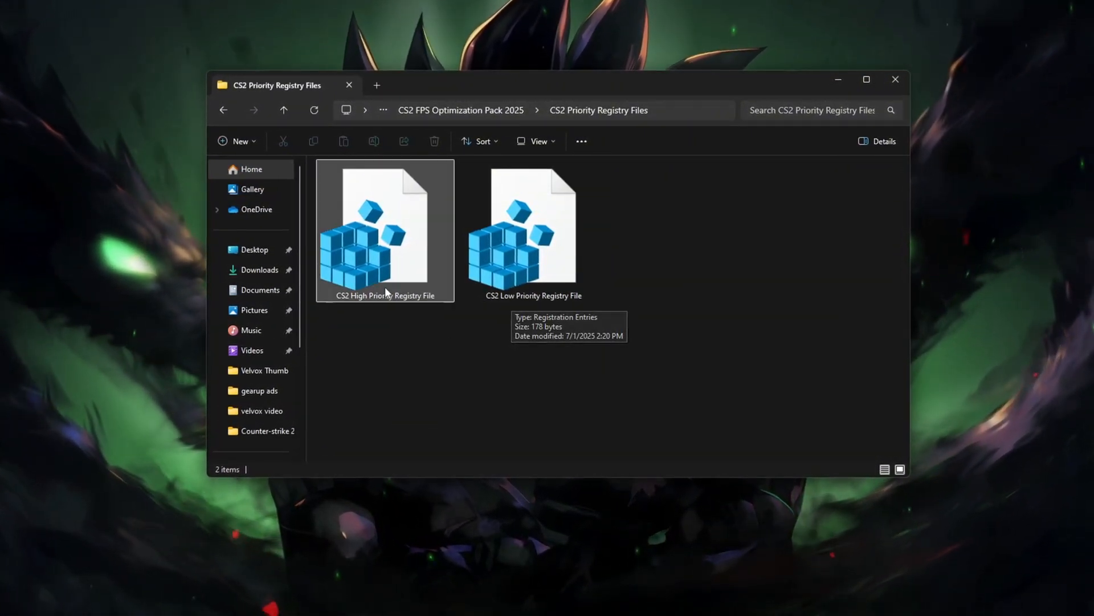
double_click(385, 230)
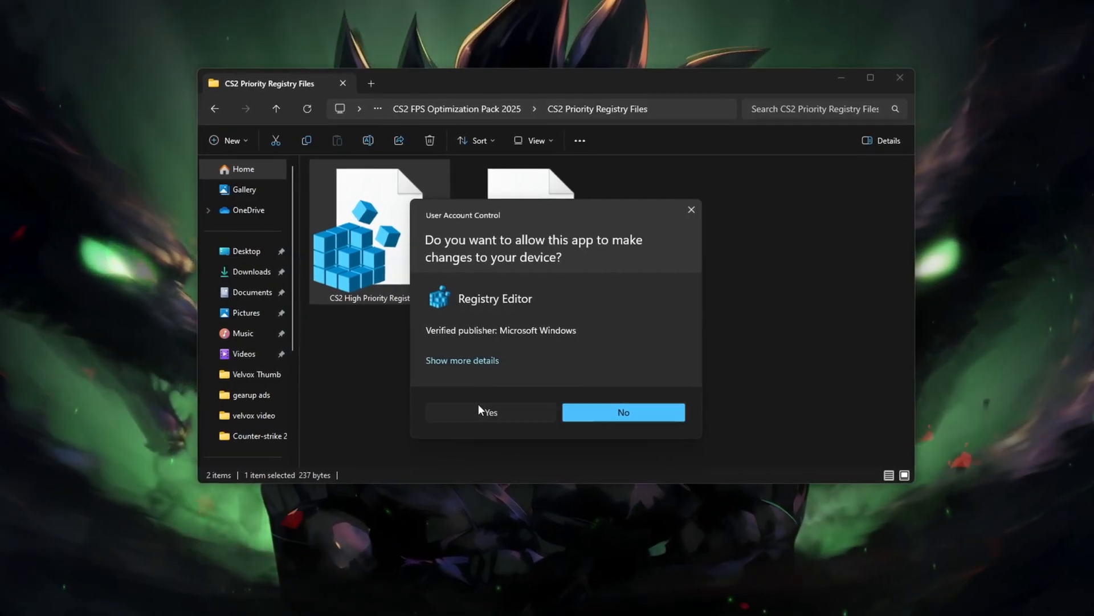
click(489, 411)
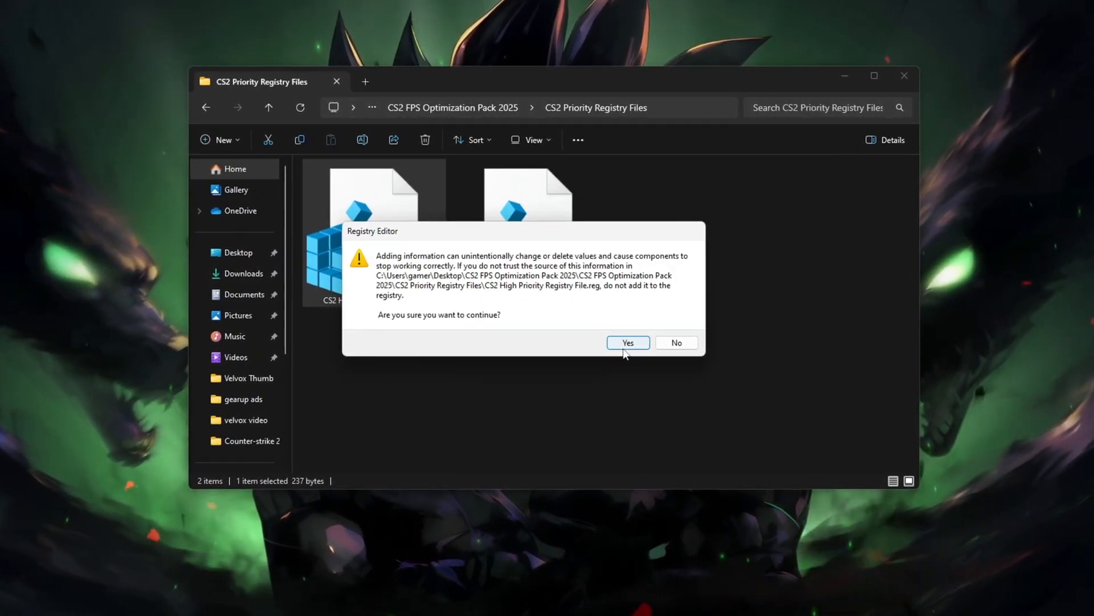
click(627, 342)
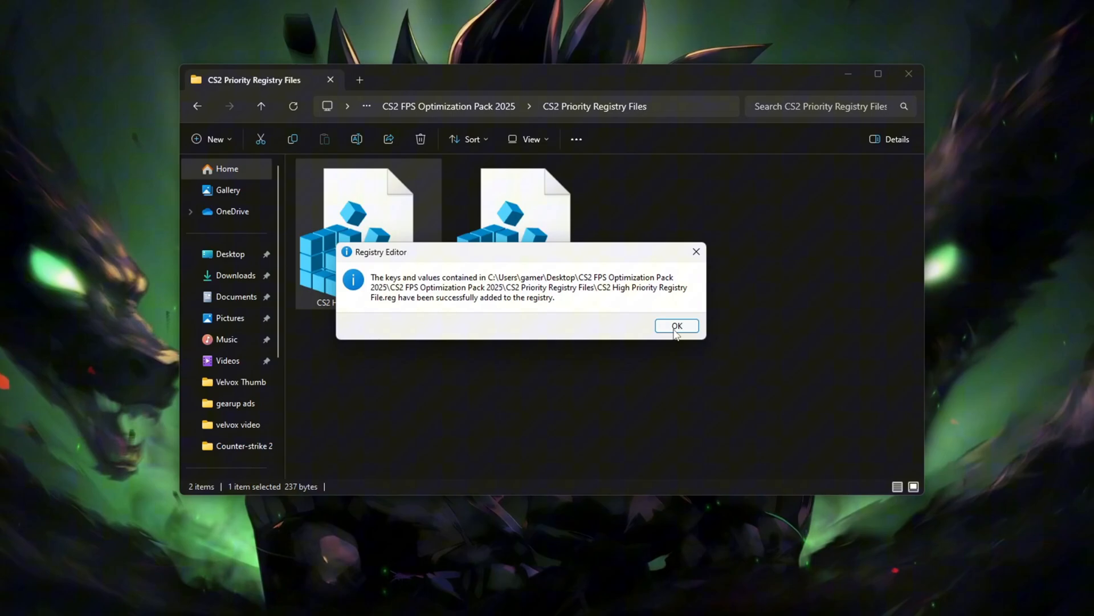
click(675, 326)
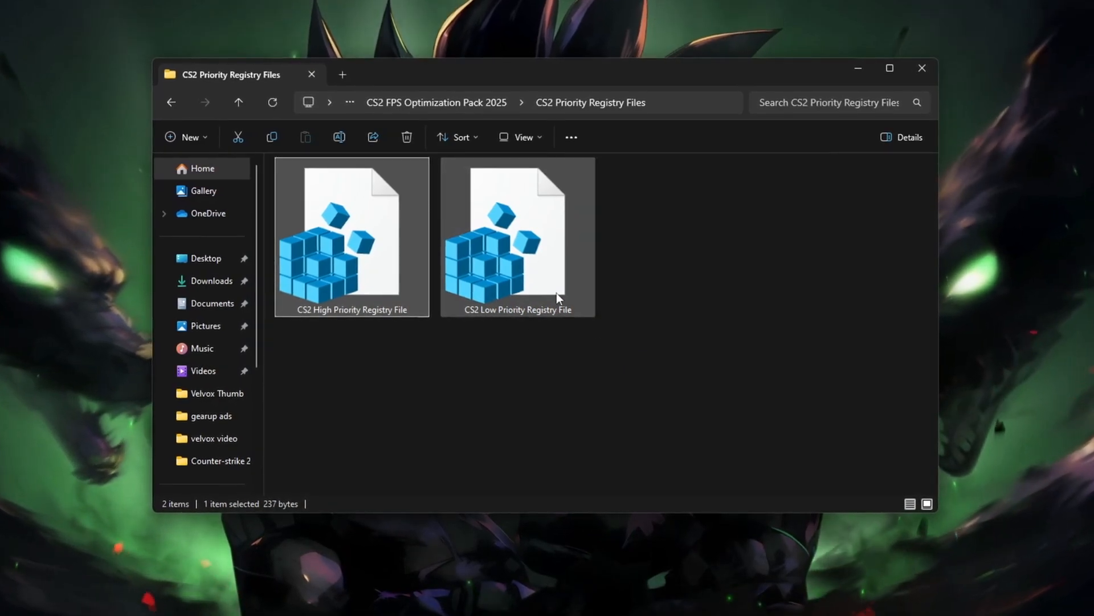
mouse_move(537, 305)
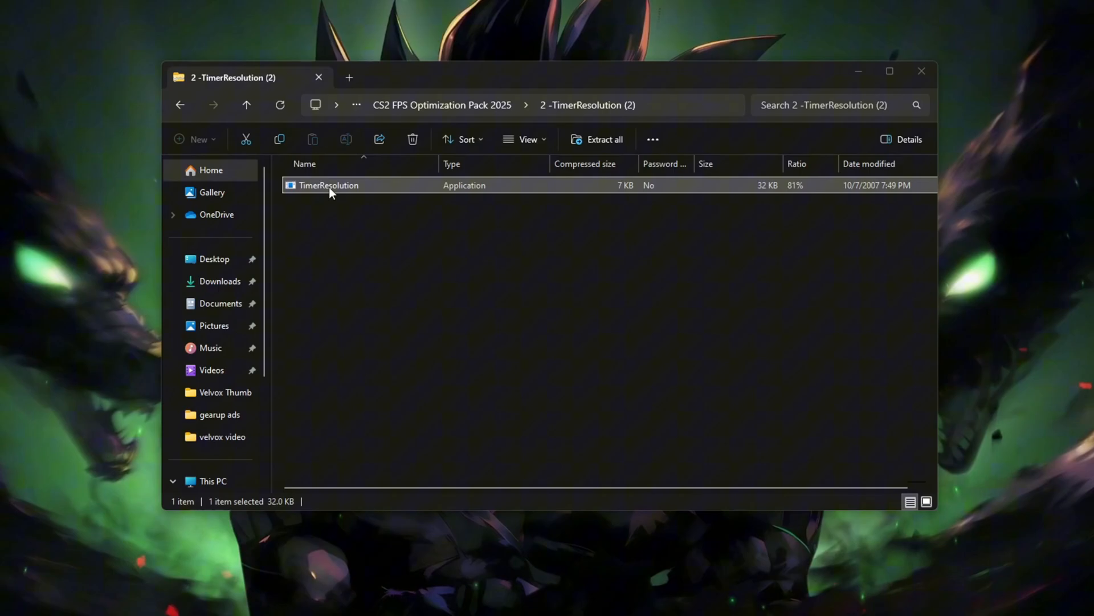
Launch TimerResolution.exe and set the system timer resolution to Maximum (0.500 ms).
double_click(328, 185)
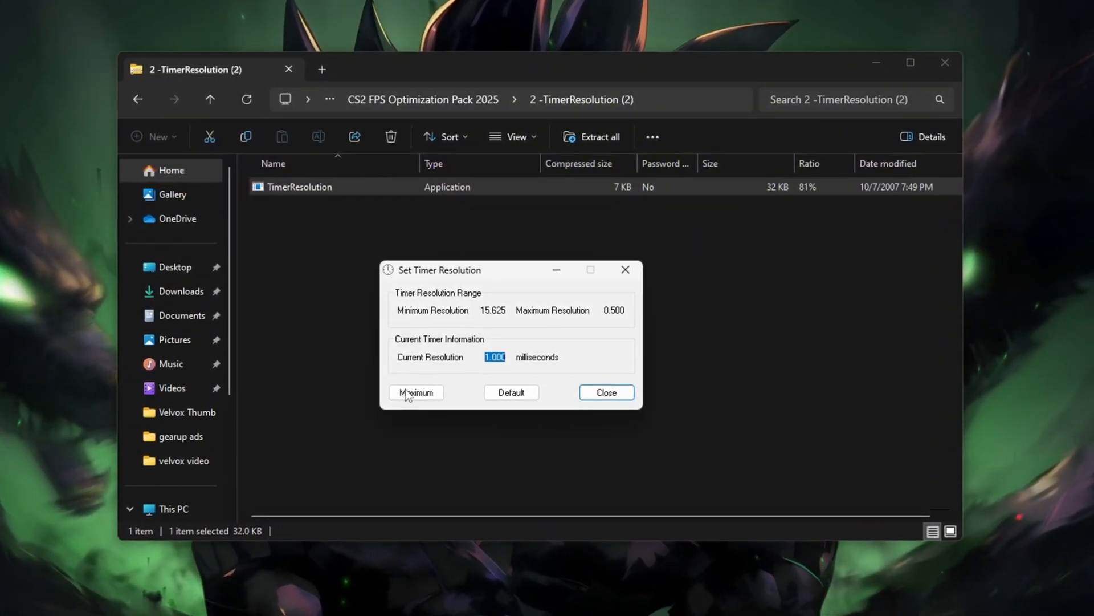
click(416, 392)
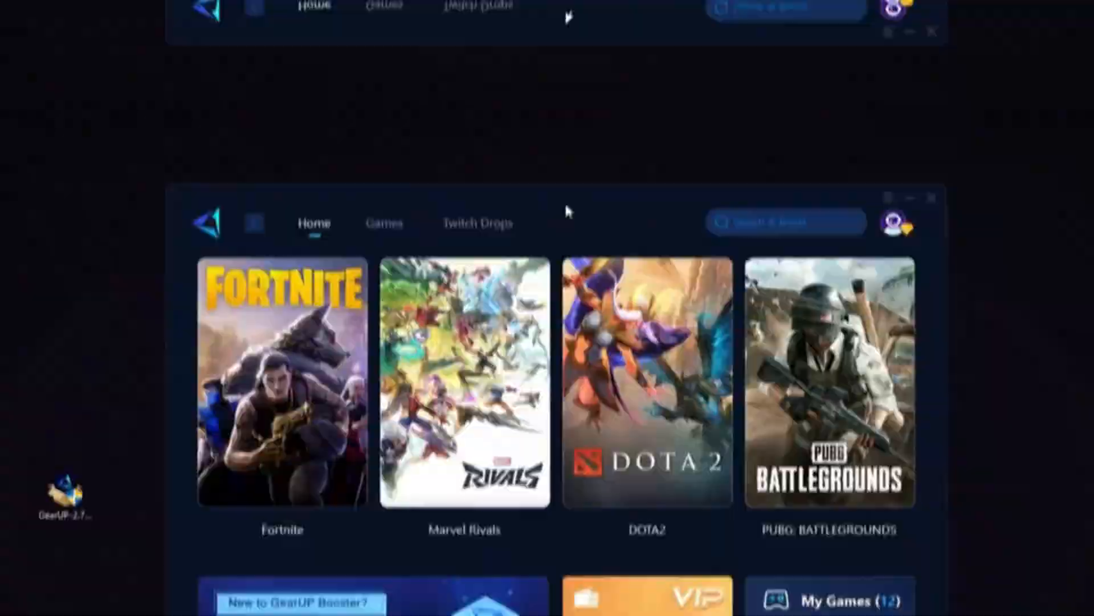
In GearUP Booster, browse the Games catalogue, return Home and start boosting Fortnite.
click(896, 222)
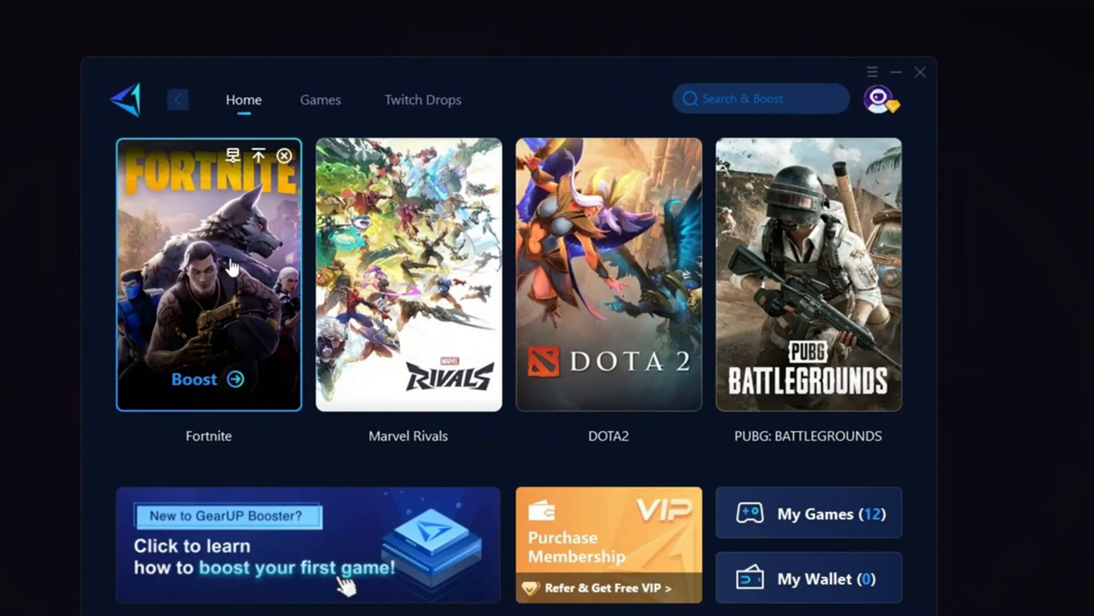
click(320, 99)
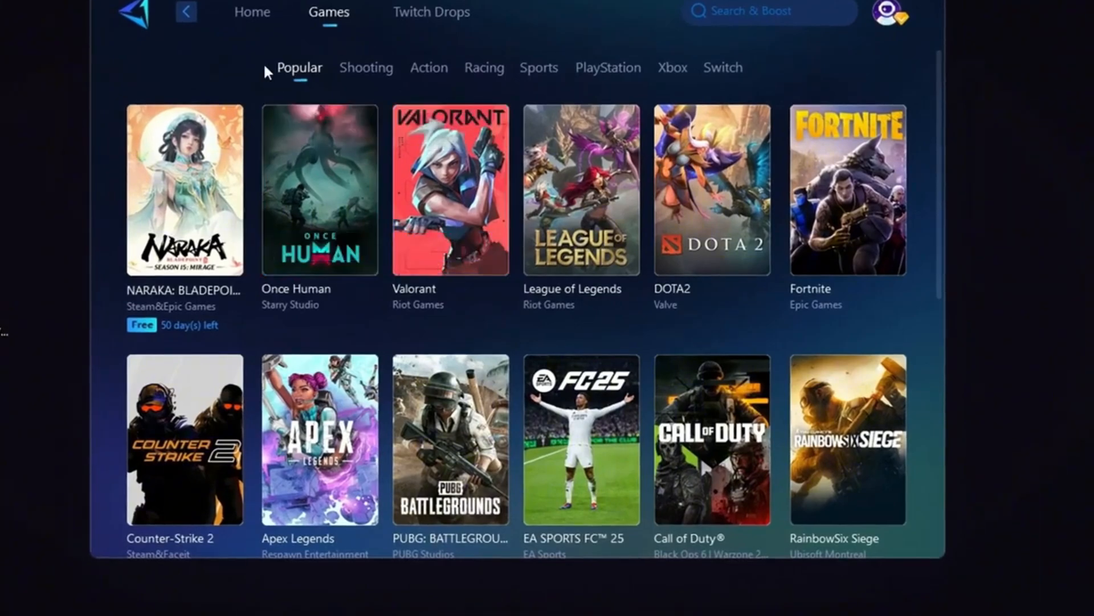
click(253, 12)
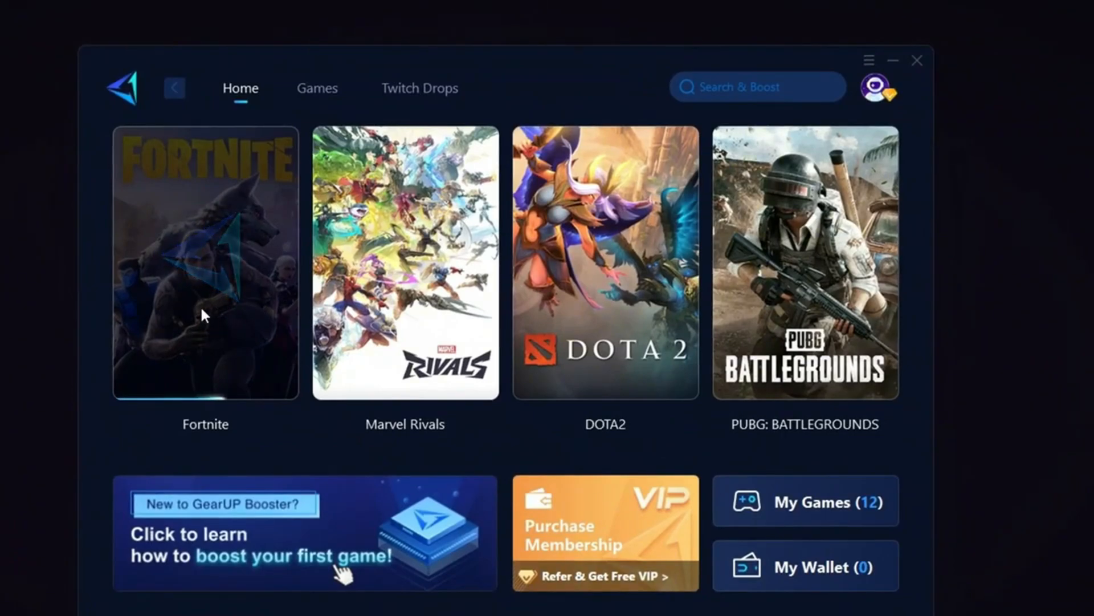
click(205, 262)
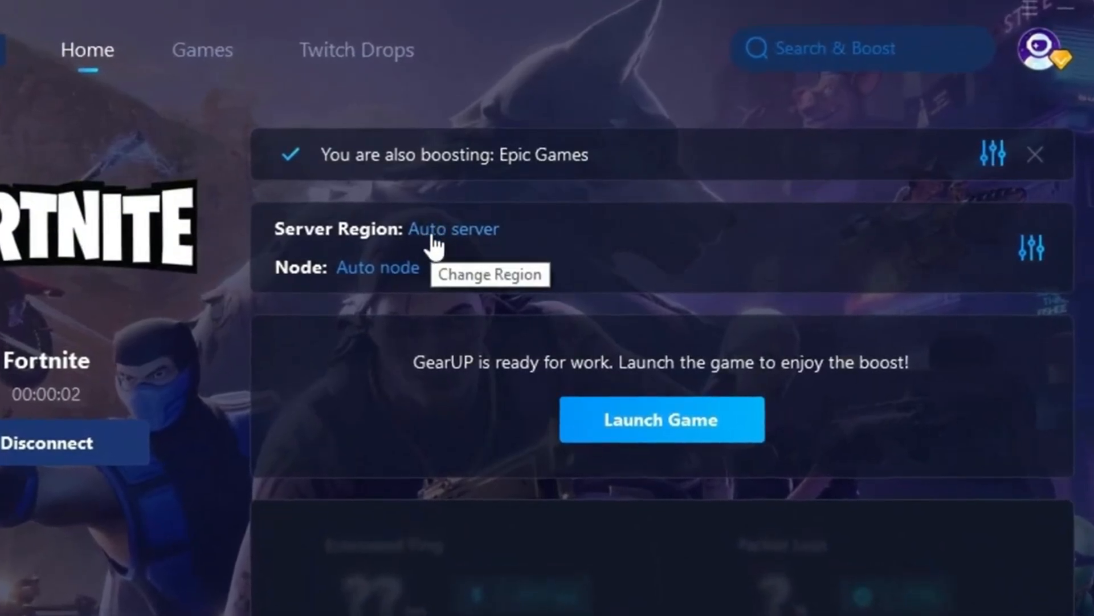
click(453, 230)
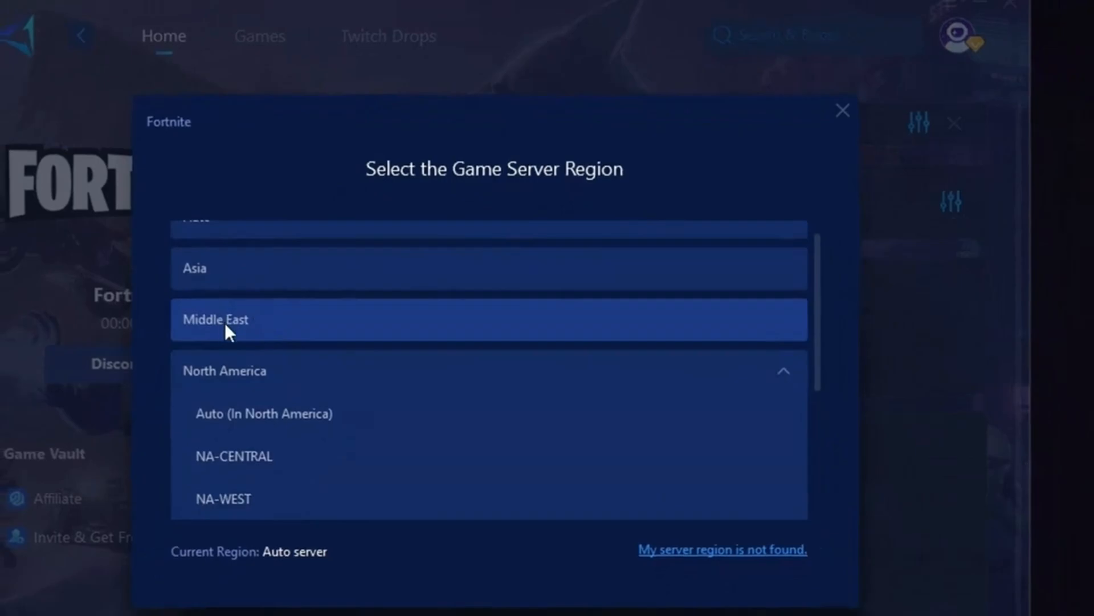
mouse_move(857, 119)
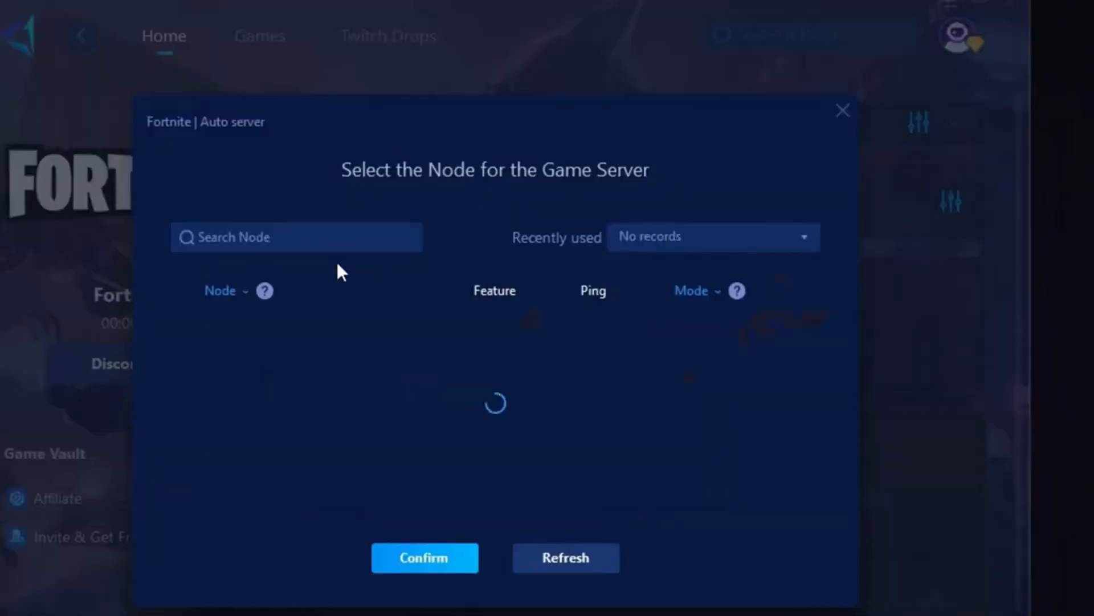
mouse_move(495, 386)
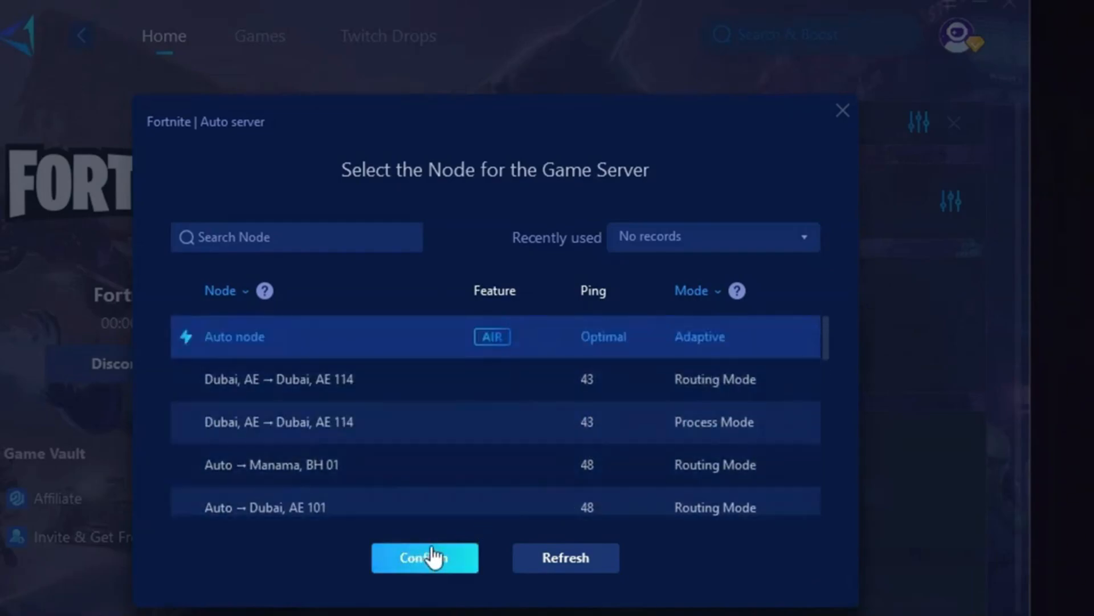
scroll(down, 3)
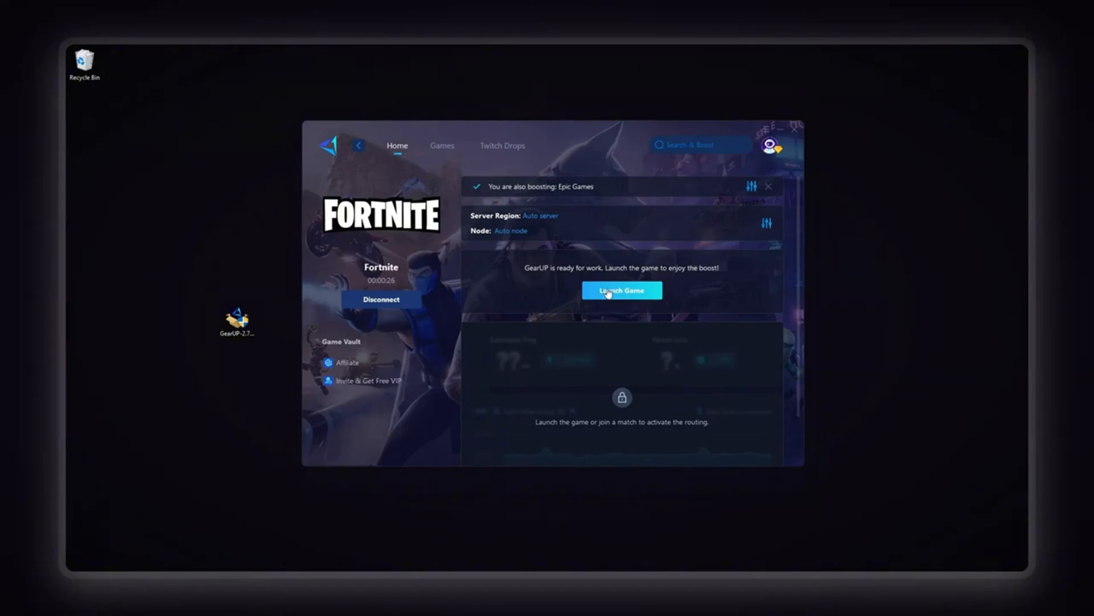
mouse_move(405, 291)
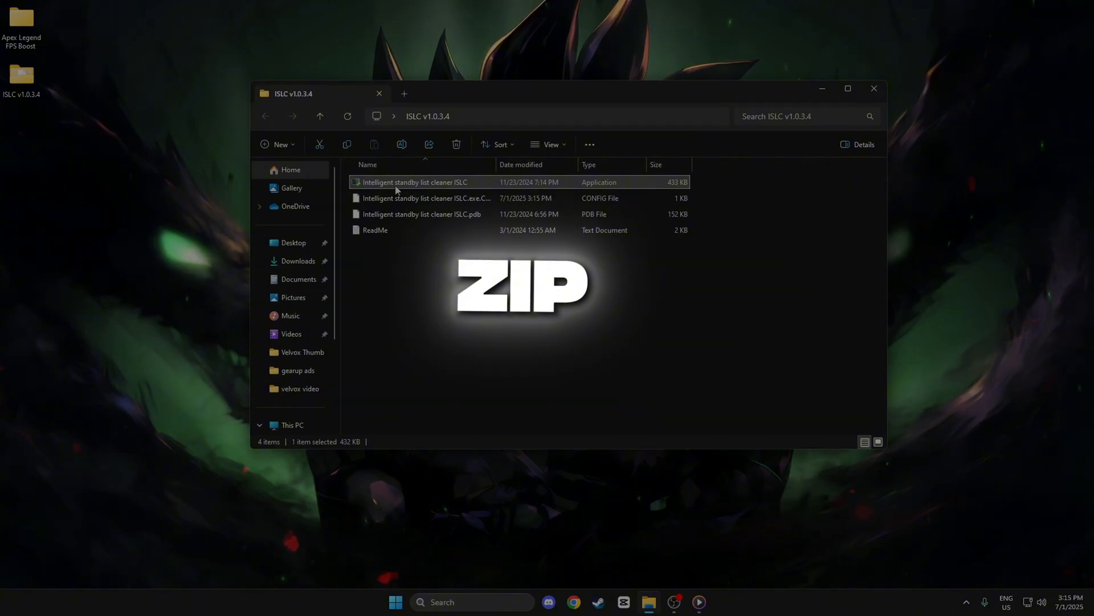
Run ISLC as administrator, allowing it to make changes.
right_click(414, 182)
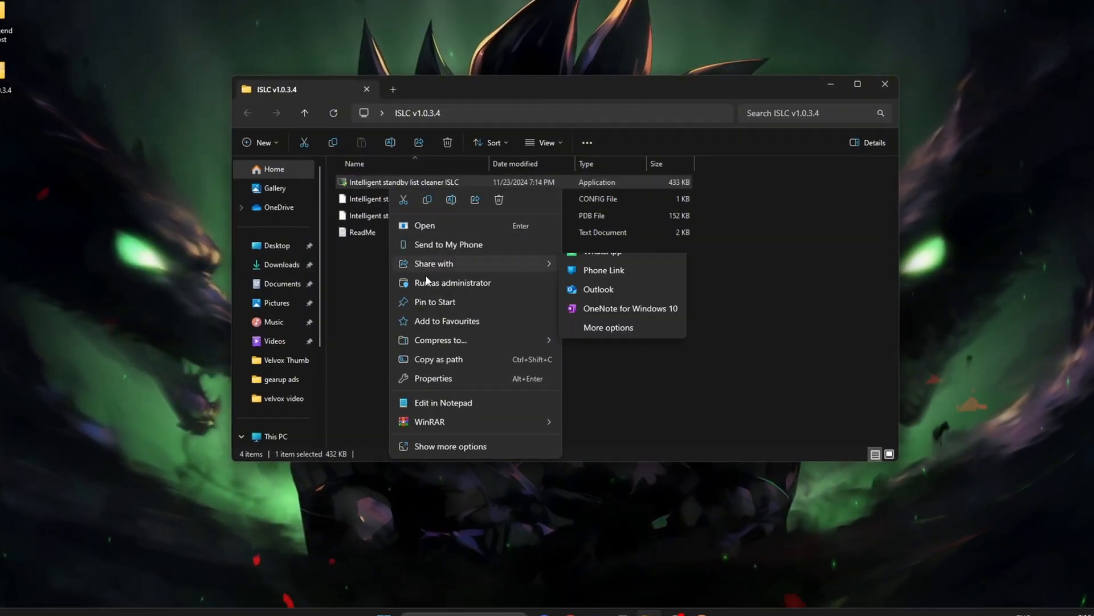
click(451, 282)
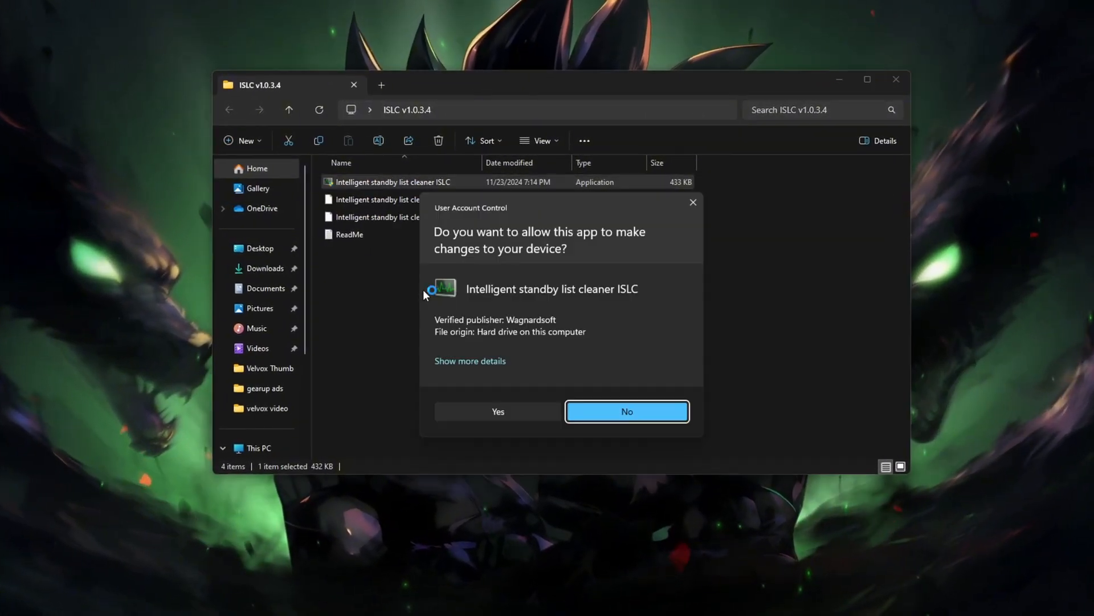
click(498, 411)
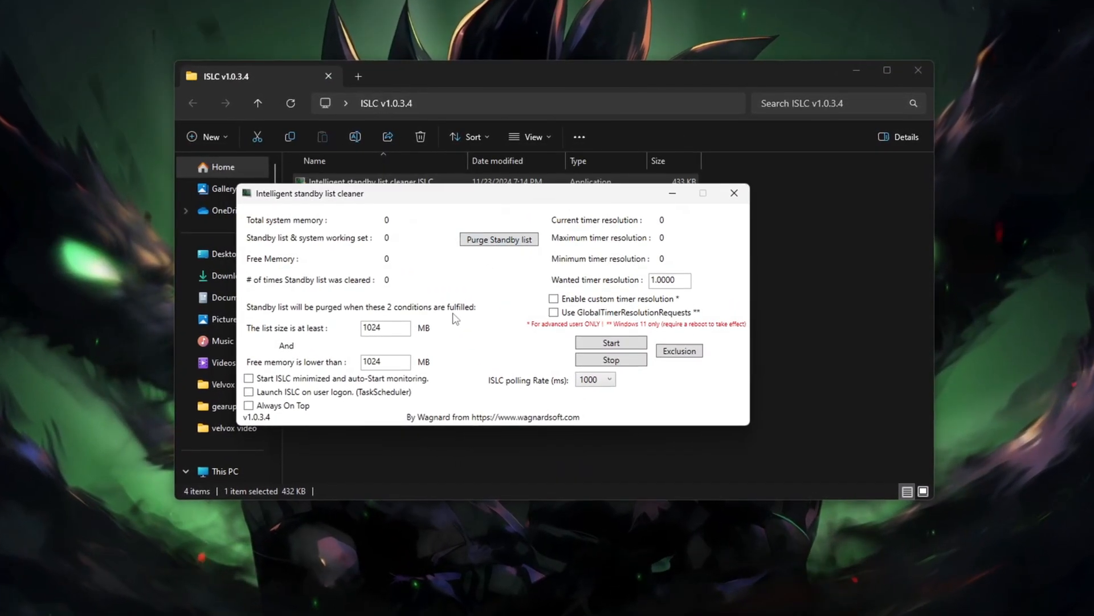
Enable Start minimized with auto-start monitoring, Launch on logon, and wanted timer resolution 0.5.
click(250, 378)
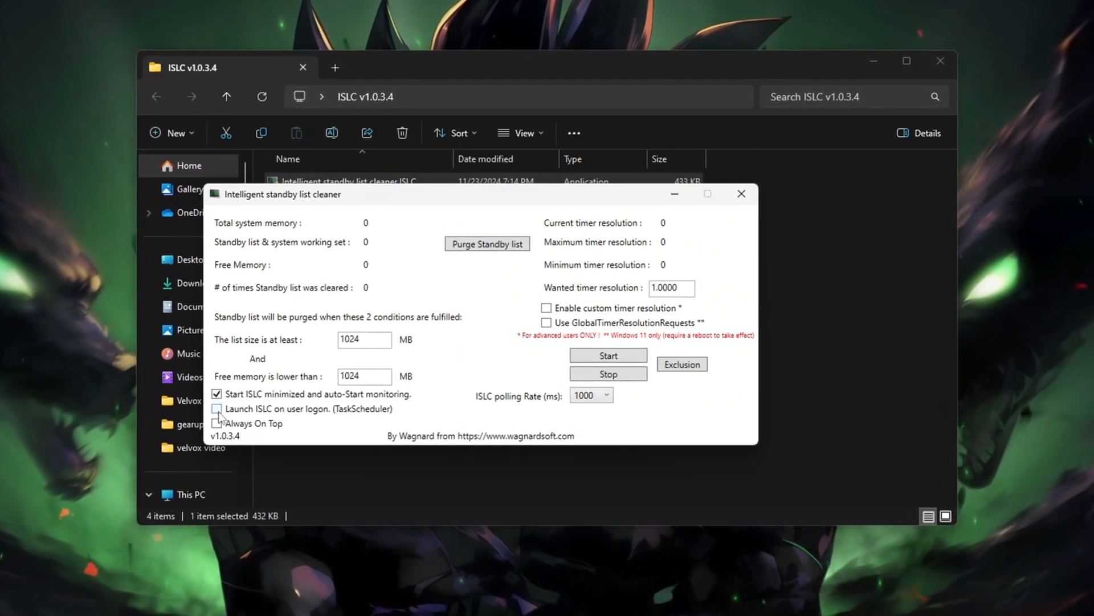
click(217, 408)
text(0.5000)
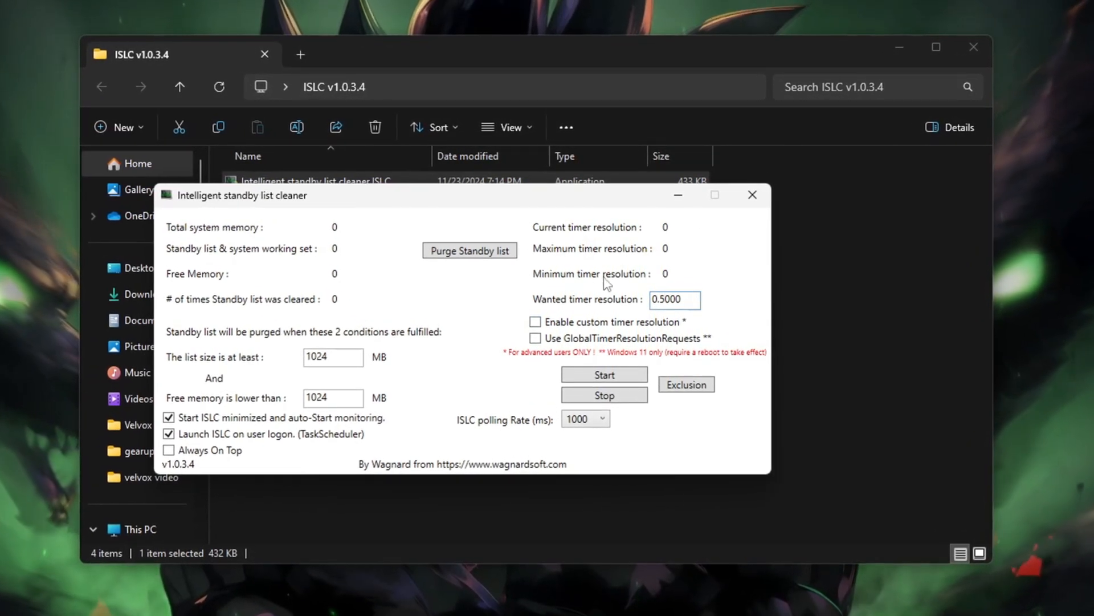
click(535, 321)
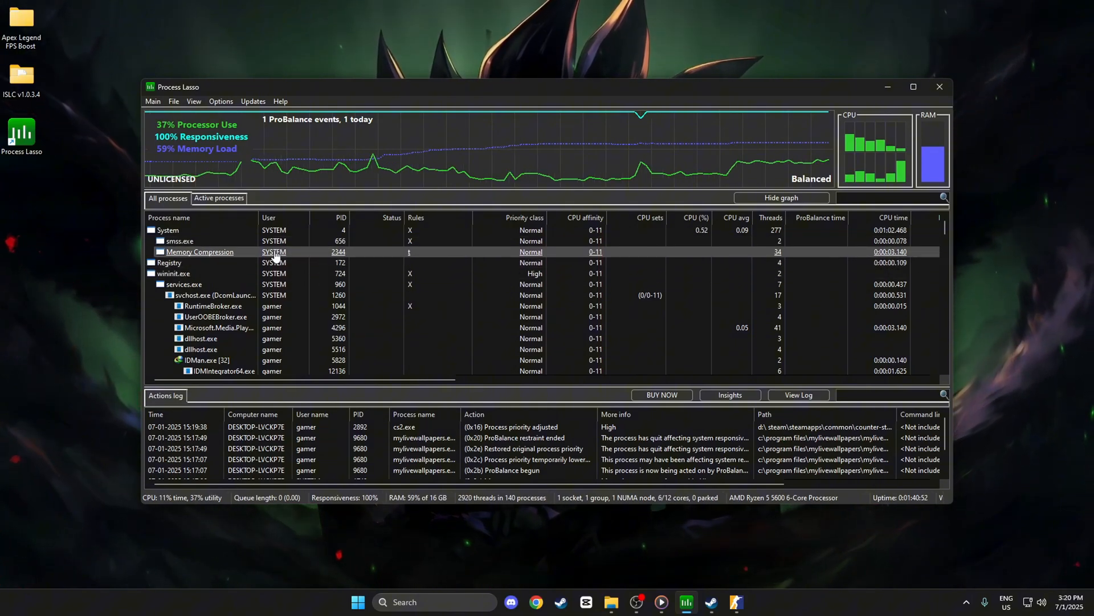
Show active processes, check cs2.exe's High priority and CPU affinity, then open the Options > Log settings.
click(219, 198)
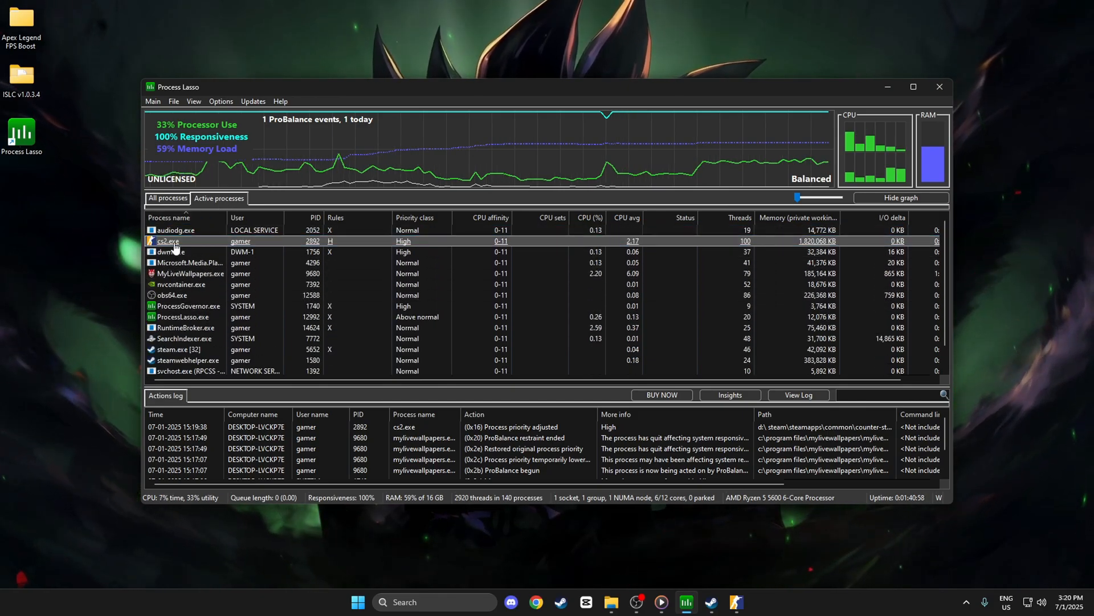
right_click(167, 240)
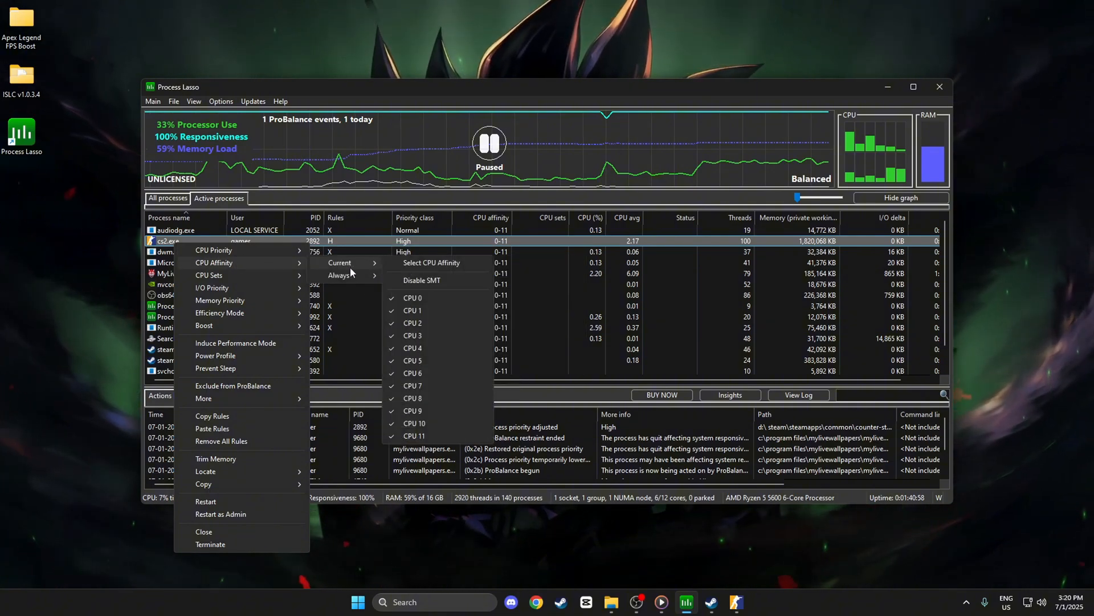
mouse_move(338, 274)
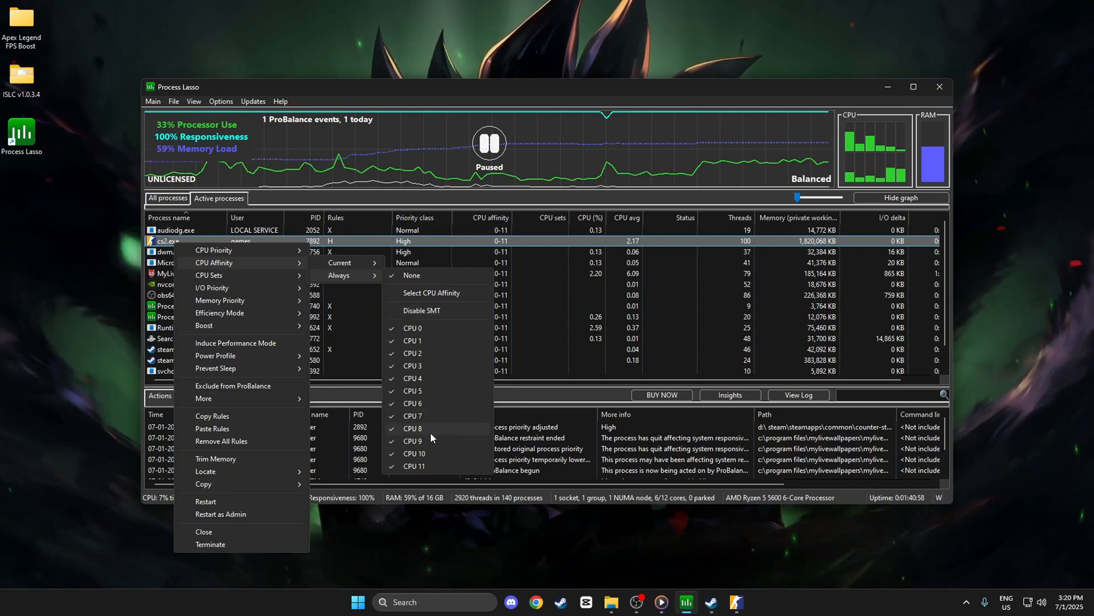
click(220, 102)
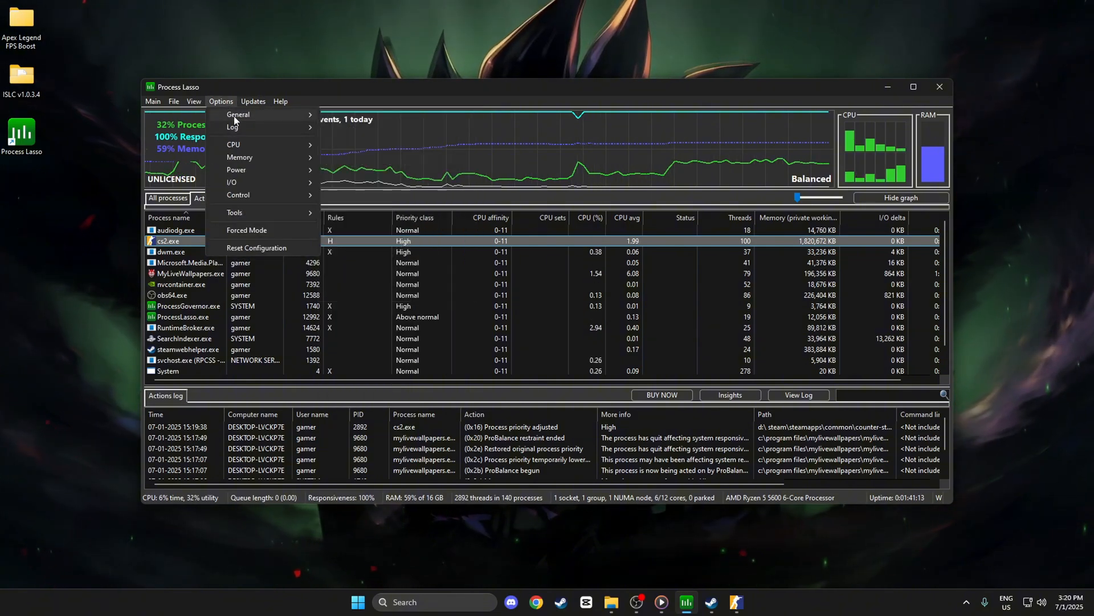
click(232, 127)
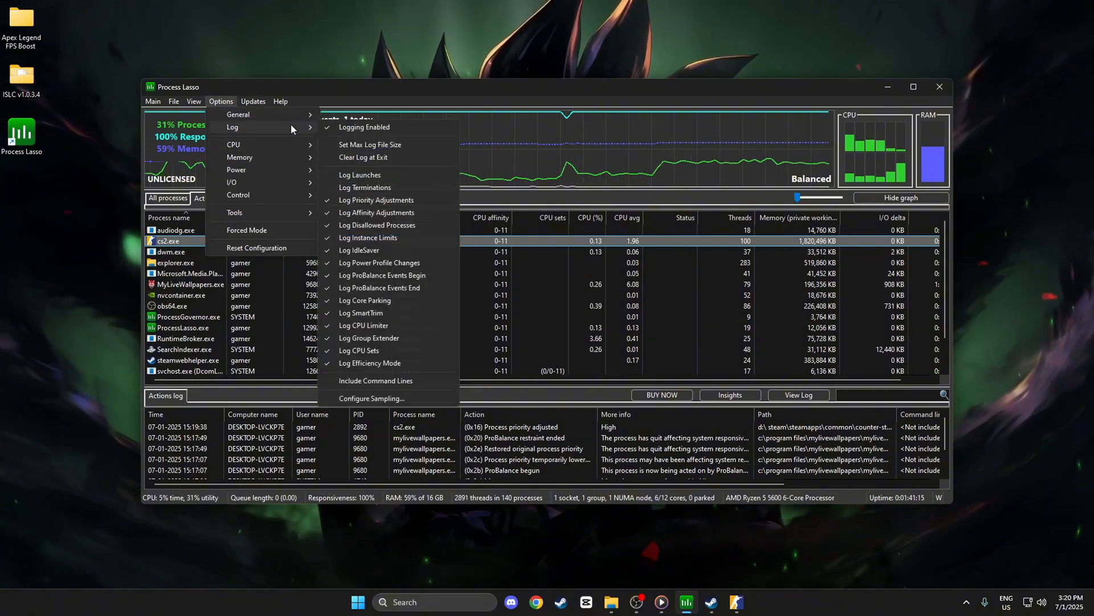